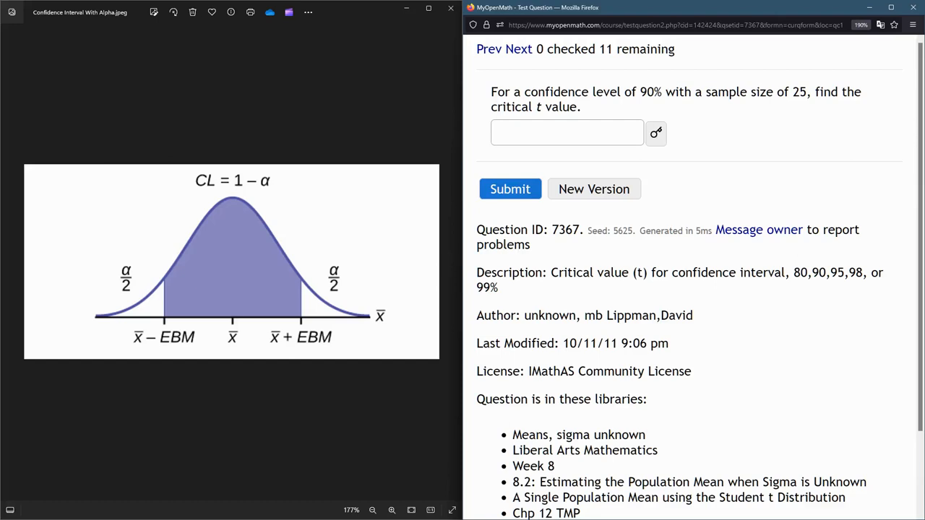
Zoom the confidence-interval diagram in Windows Photos, then bring up the Excel workbook
{"action": "double_click", "coordinate": [725, 92]}
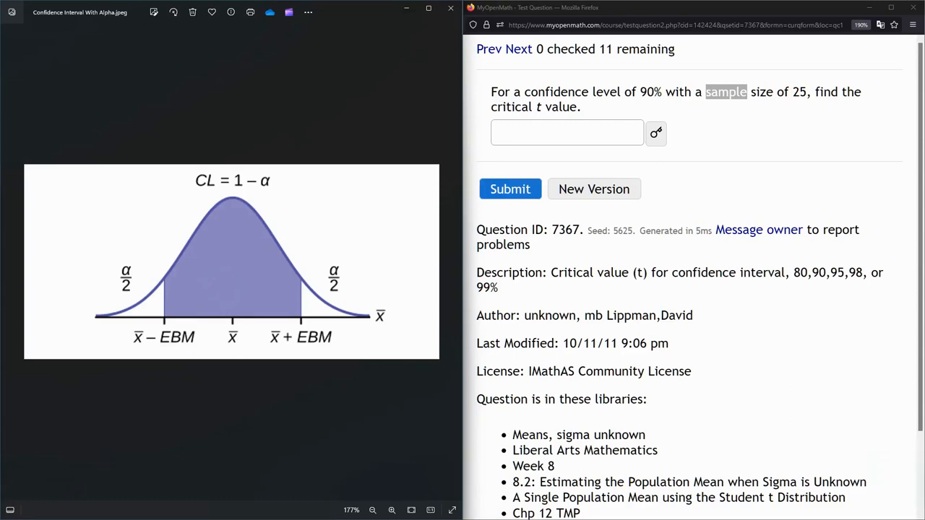
{"action": "left_click", "coordinate": [231, 335]}
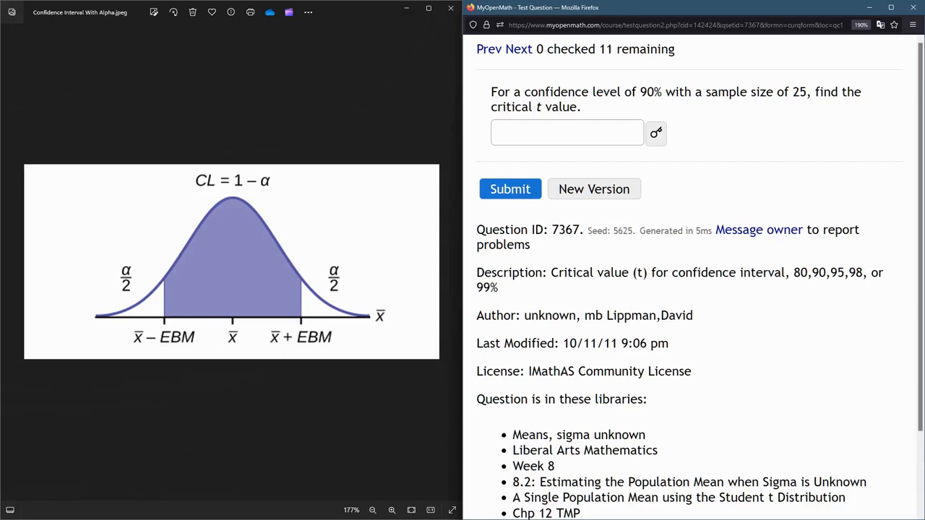
{"action": "double_click", "coordinate": [650, 92]}
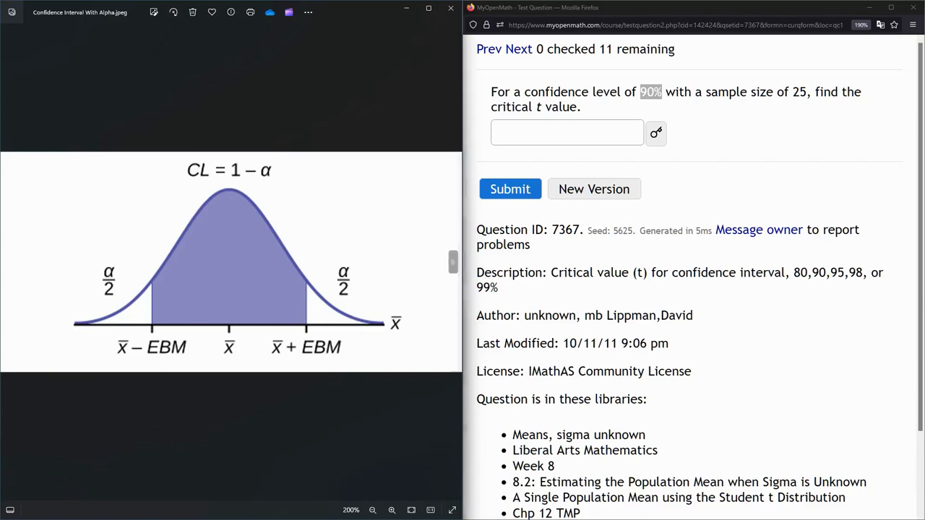
{"action": "double_click", "coordinate": [650, 92]}
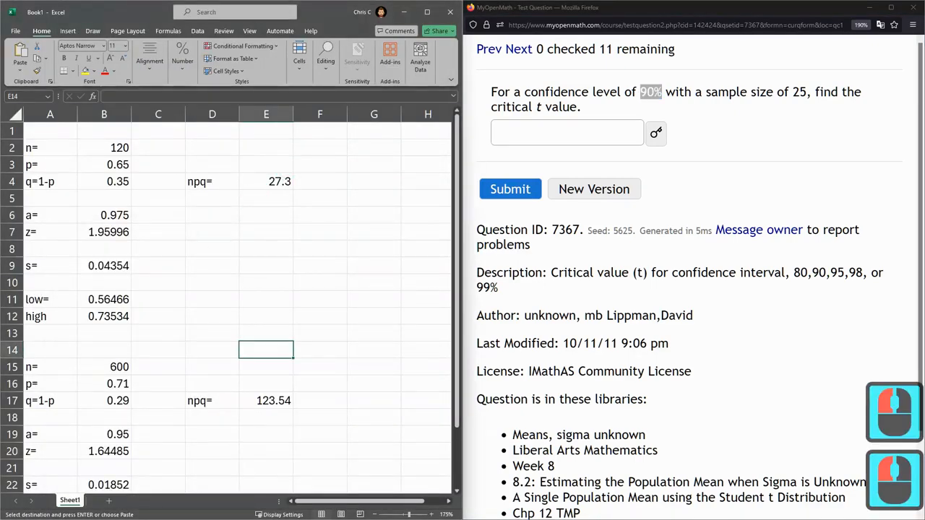
In Chapter 8.xlsx Sheet10, label the confidence row and set confidence to 0.9
{"action": "key", "text": "alt+tab"}
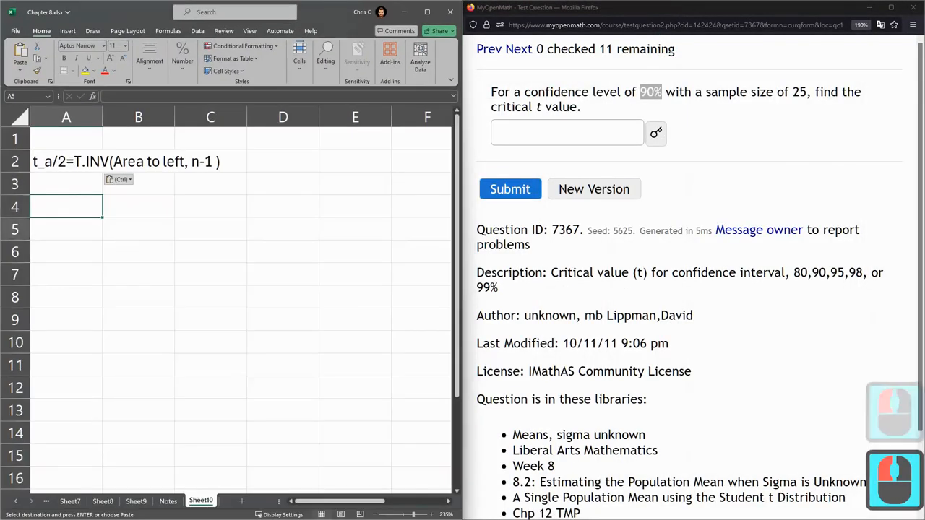
{"action": "type", "text": "p"}
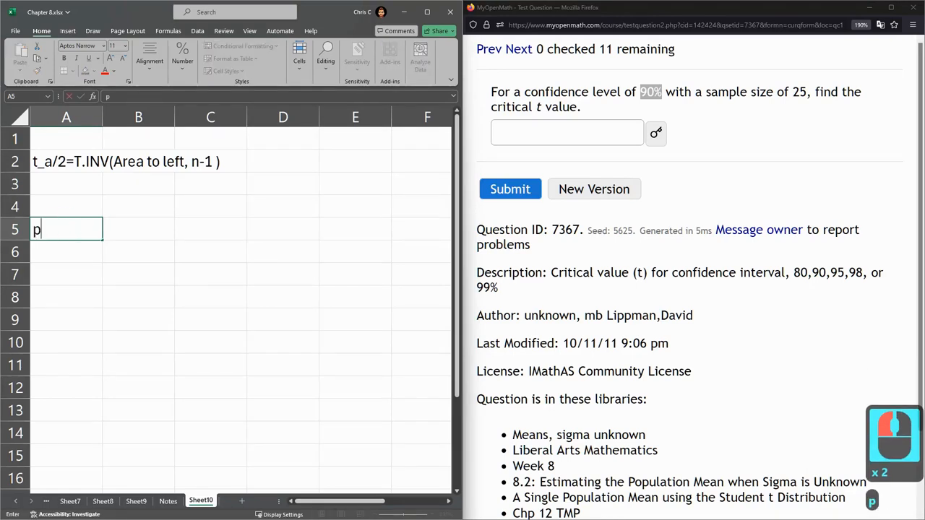
{"action": "type", "text": "c"}
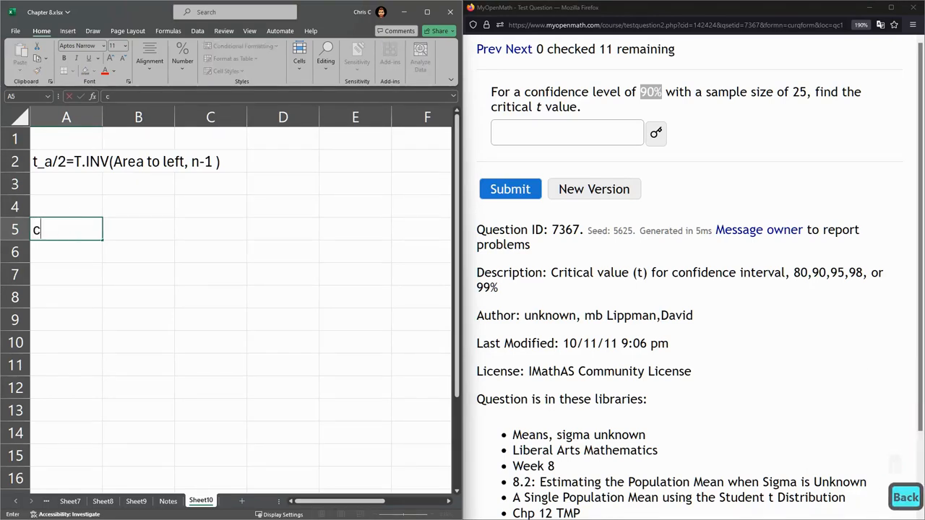
{"action": "type", "text": "onfidence="}
{"action": "left_click", "coordinate": [210, 229]}
{"action": "type", "text": "0.9"}
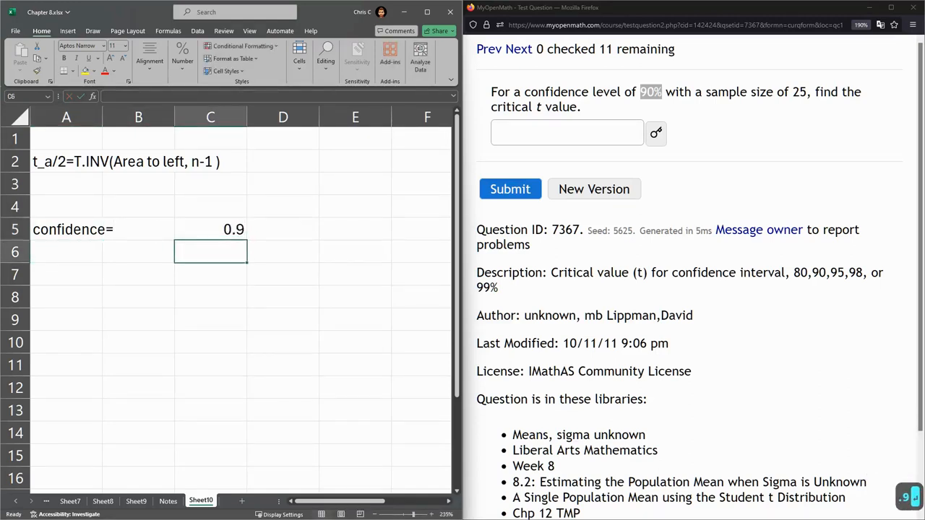
Add a 'halfway to 1' row computing =AVERAGE(C5,1), giving 0.95
{"action": "type", "text": "halfway to 1:"}
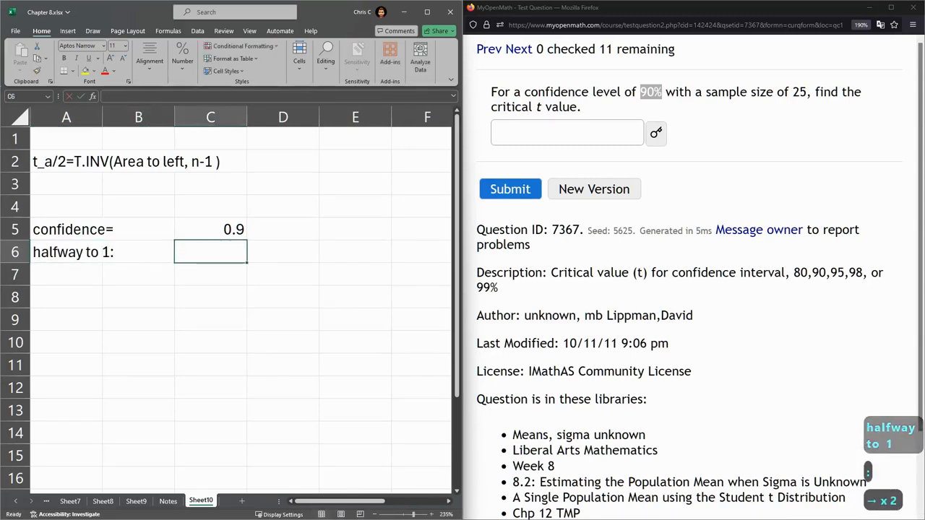
{"action": "type", "text": "=av"}
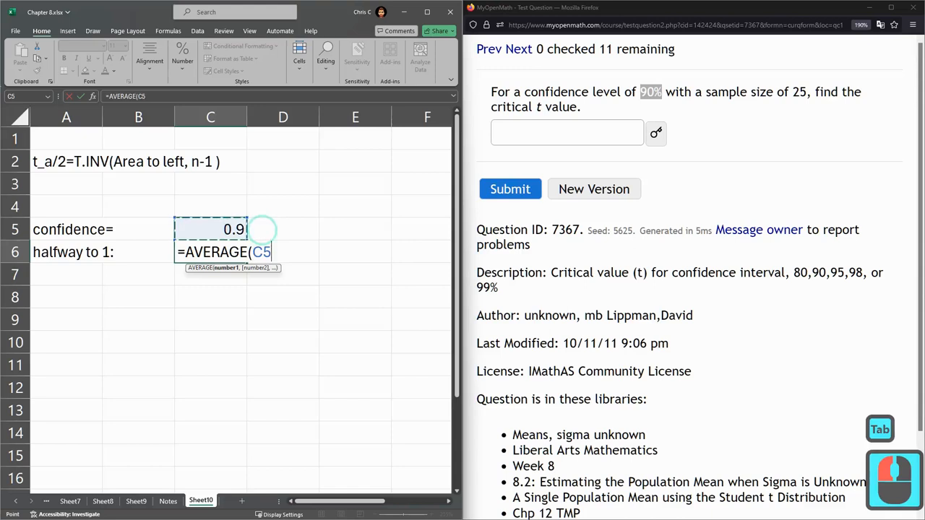
{"action": "type", "text": ",1)"}
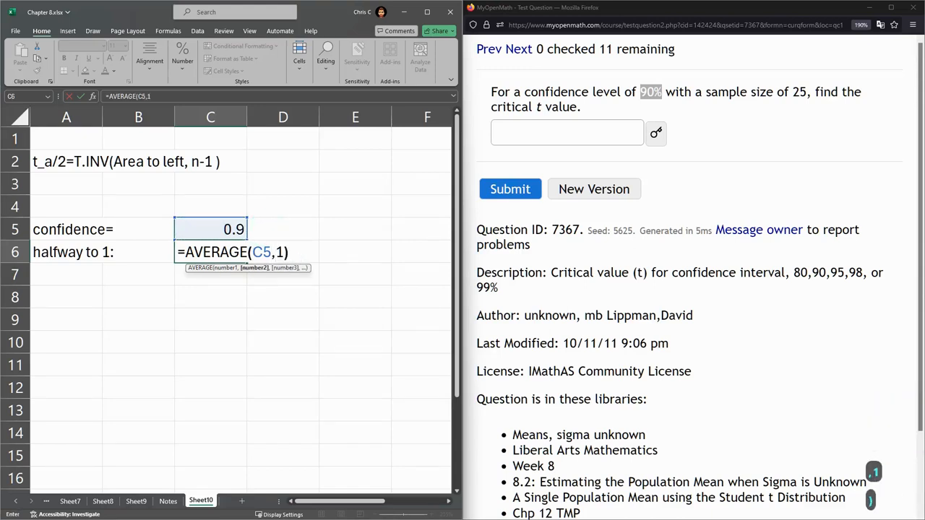
{"action": "key", "text": "Enter"}
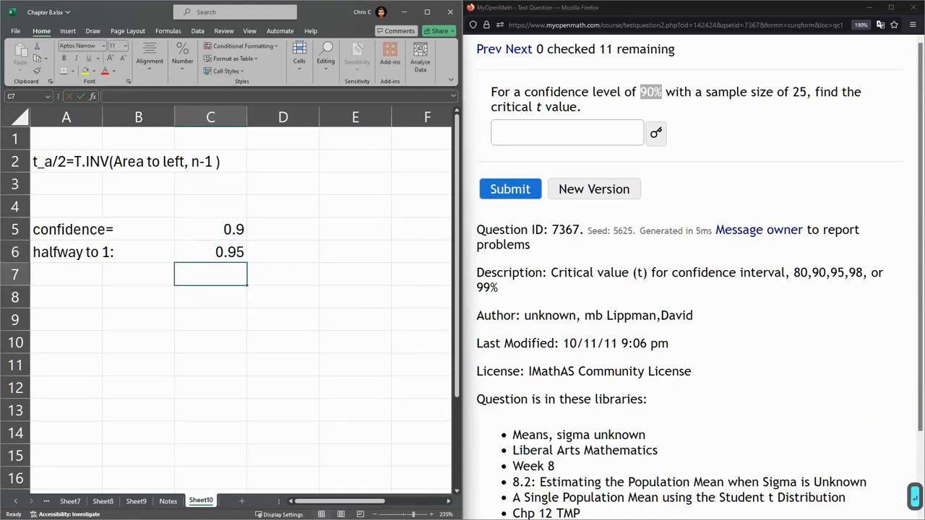
{"action": "left_click", "coordinate": [210, 252]}
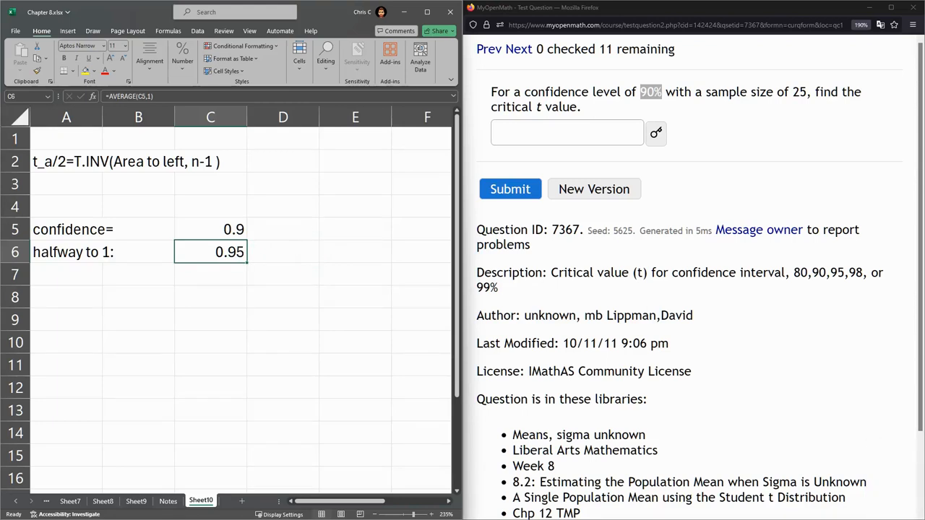
{"action": "left_click", "coordinate": [210, 230]}
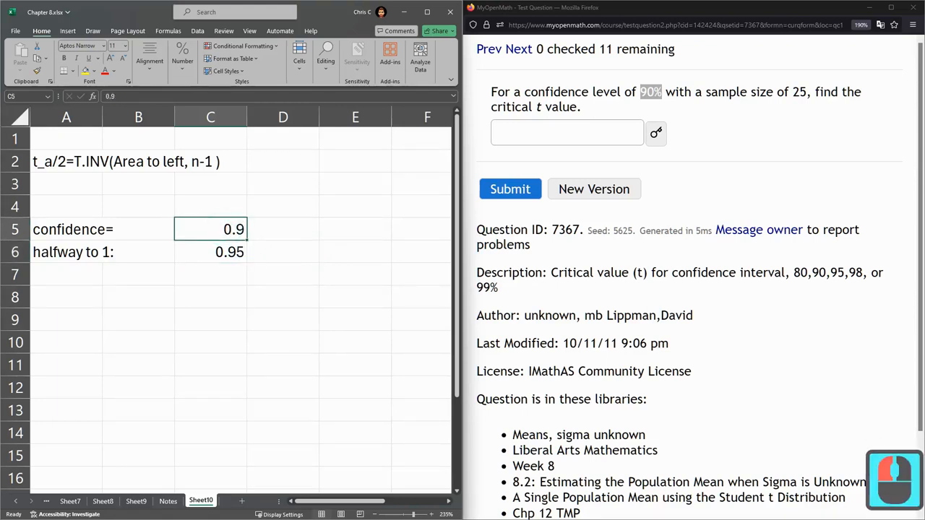
{"action": "left_click", "coordinate": [211, 251]}
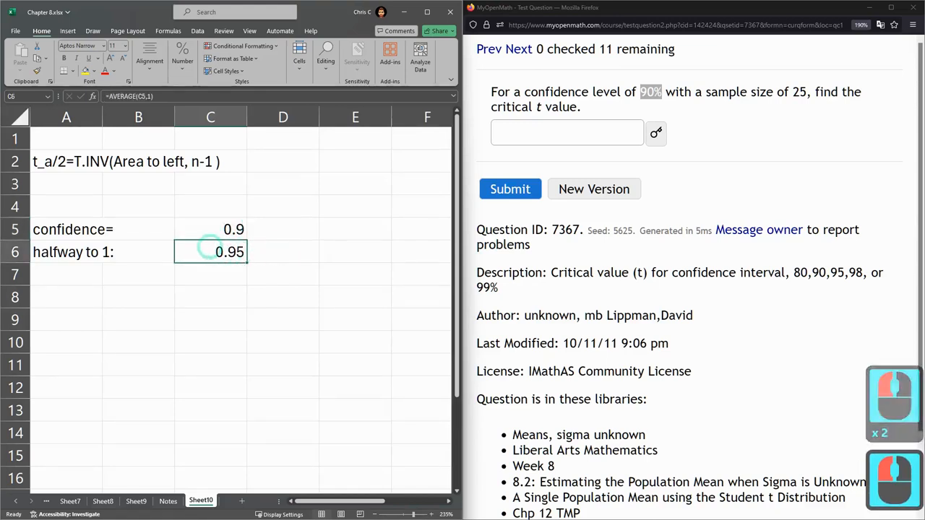
{"action": "left_click", "coordinate": [65, 297]}
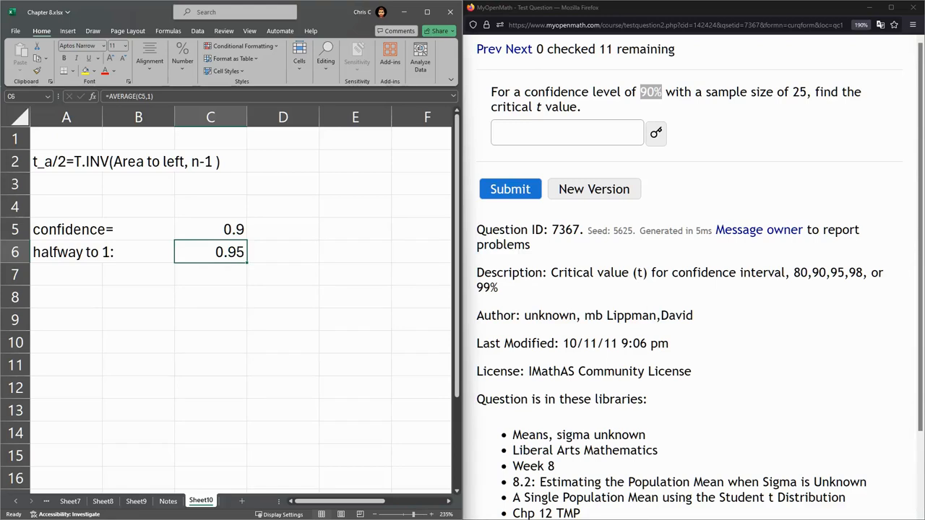
{"action": "left_click", "coordinate": [66, 162]}
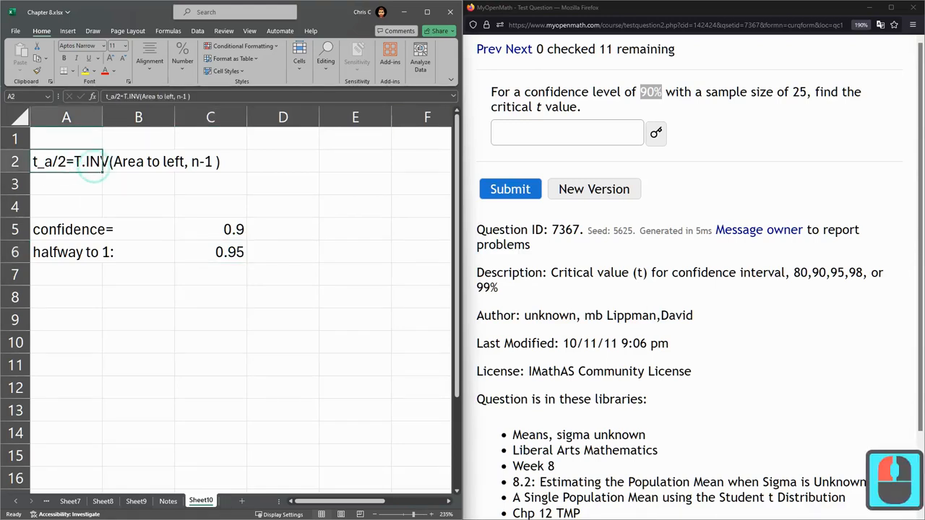
{"action": "left_click", "coordinate": [65, 297]}
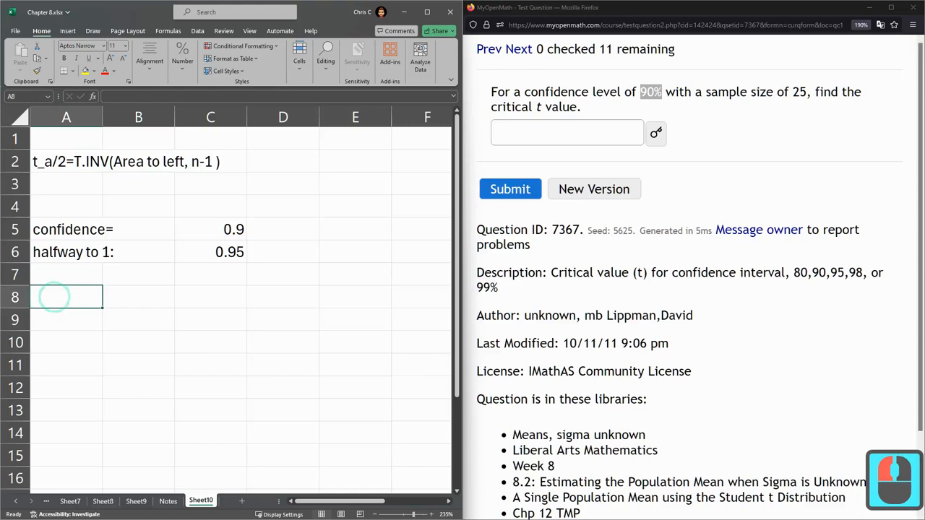
Label row 8 't=' and compute =T.INV(C6,25-1), giving 1.710882
{"action": "type", "text": "t="}
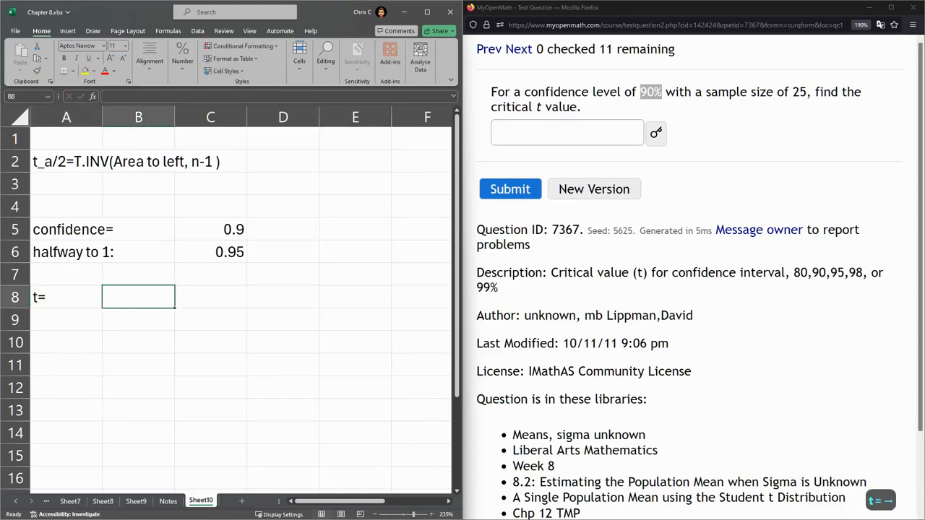
{"action": "type", "text": "=t.in"}
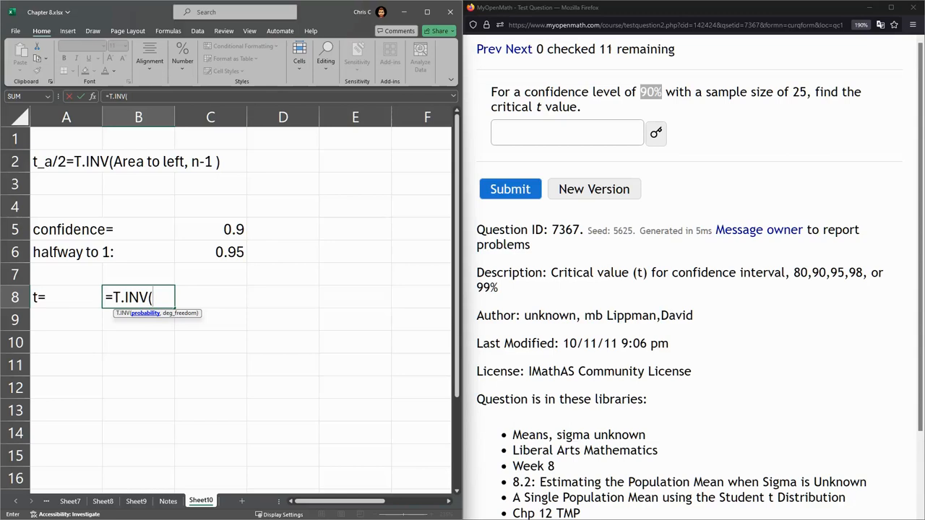
{"action": "left_click", "coordinate": [210, 251]}
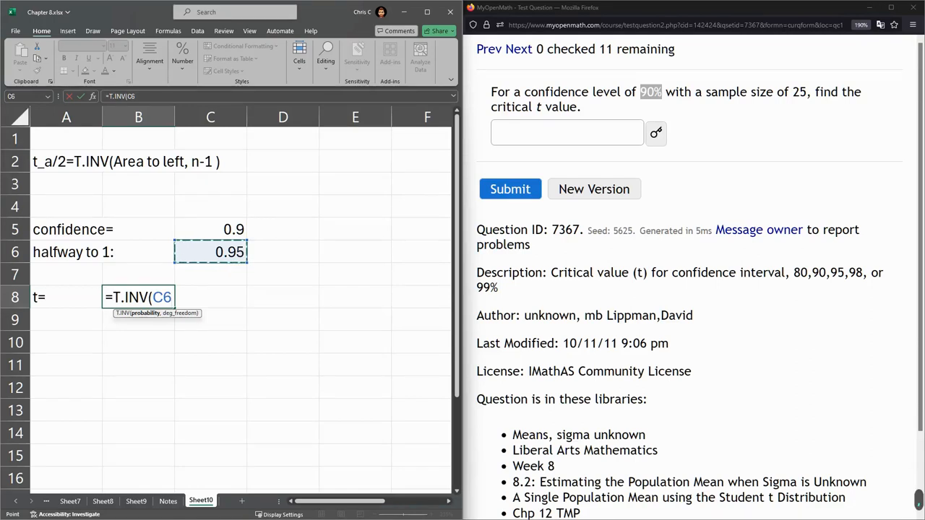
{"action": "type", "text": ","}
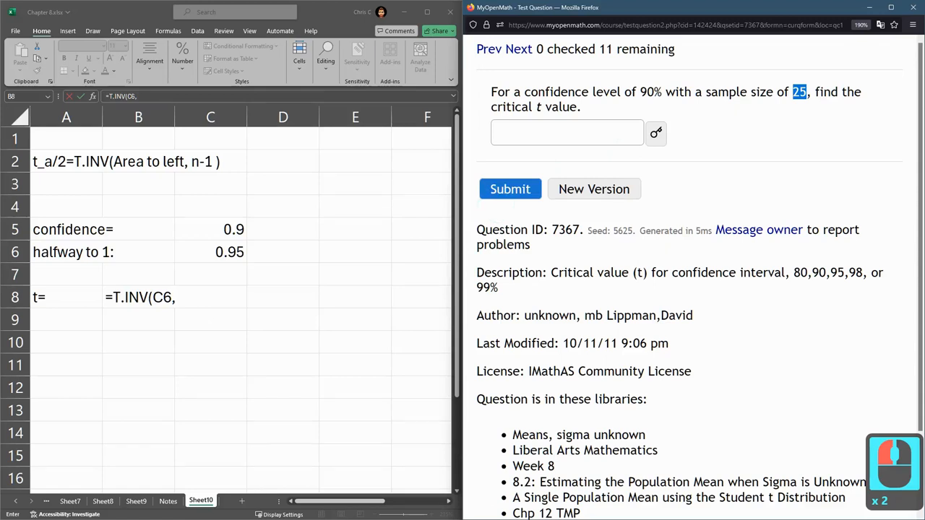
{"action": "type", "text": "2"}
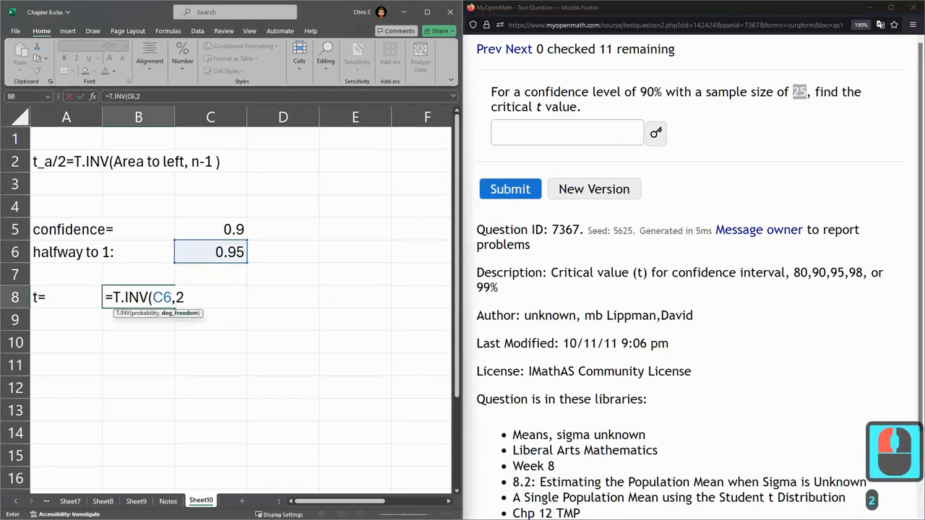
{"action": "type", "text": "5-1)"}
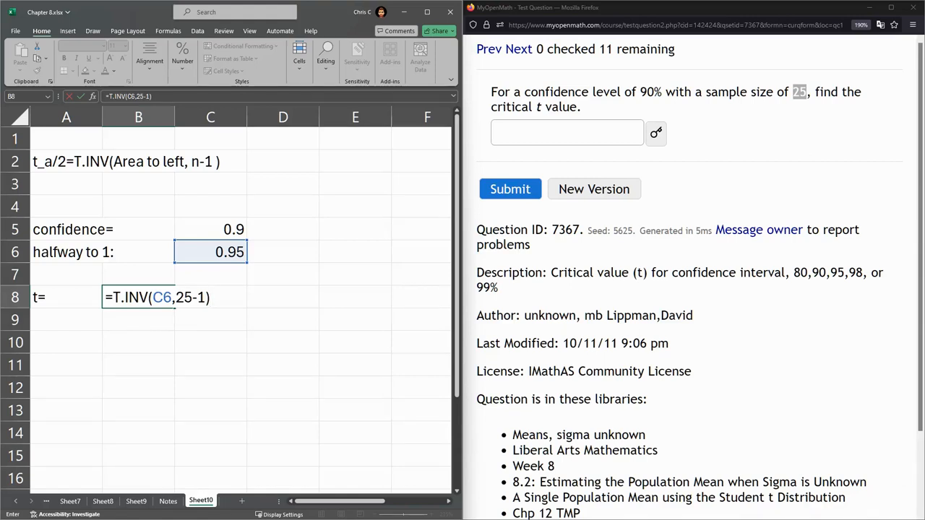
{"action": "key", "text": "Enter"}
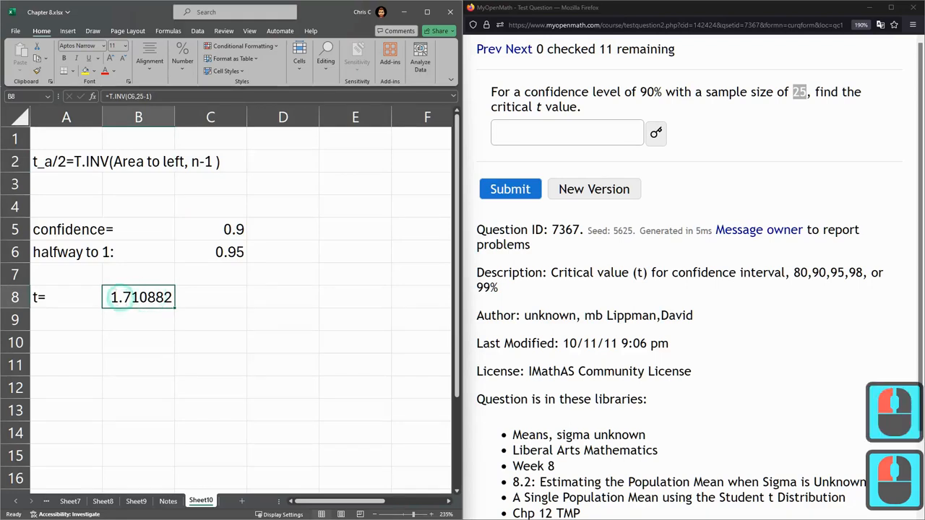
{"action": "left_click", "coordinate": [567, 132]}
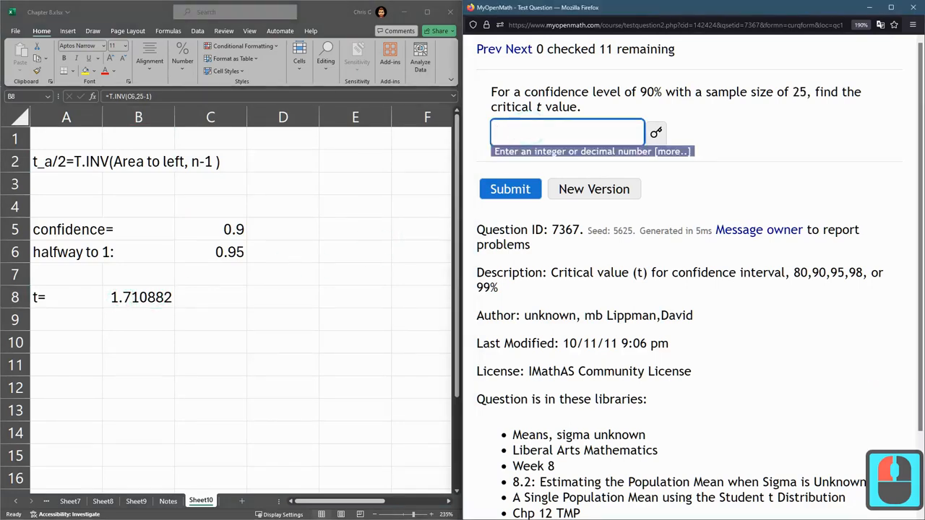
Enter 1.710882 as the critical t value in MyOpenMath and submit it
{"action": "type", "text": "1.710882"}
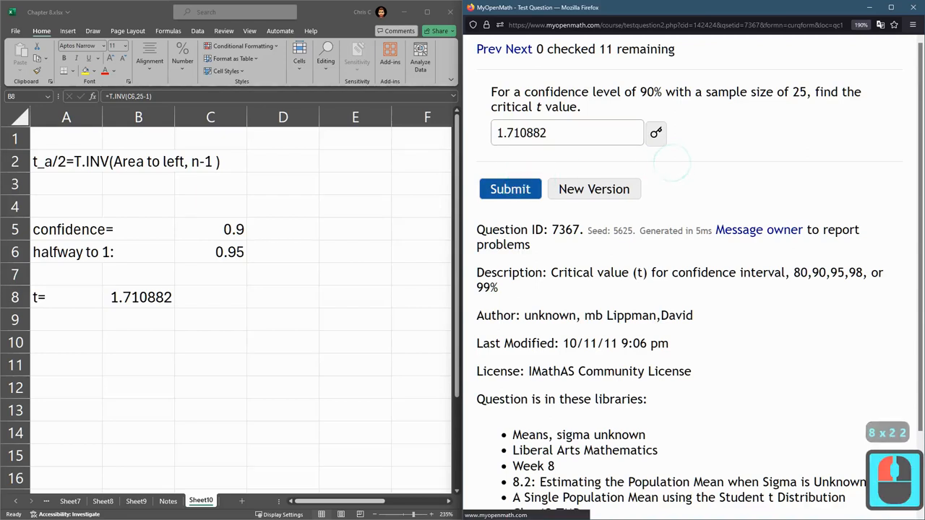
{"action": "left_click", "coordinate": [509, 189]}
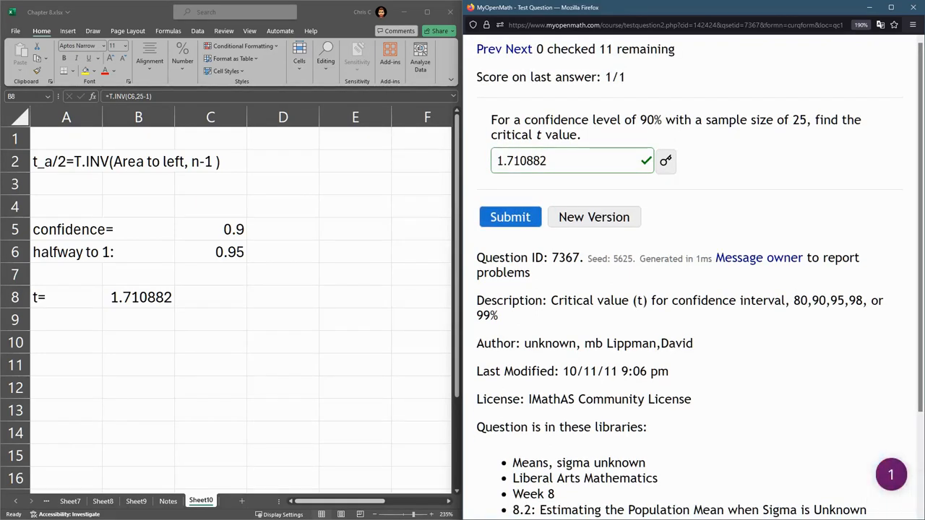
{"action": "mouse_move", "coordinate": [665, 161]}
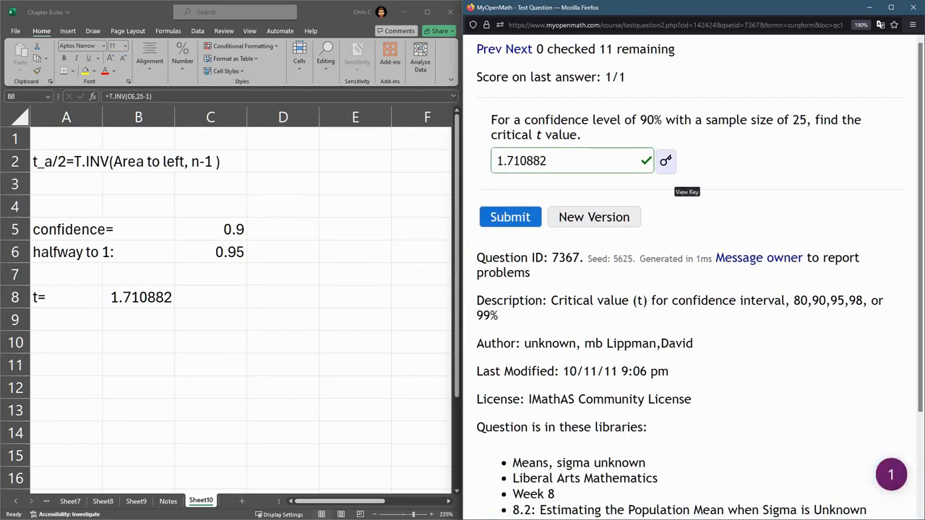